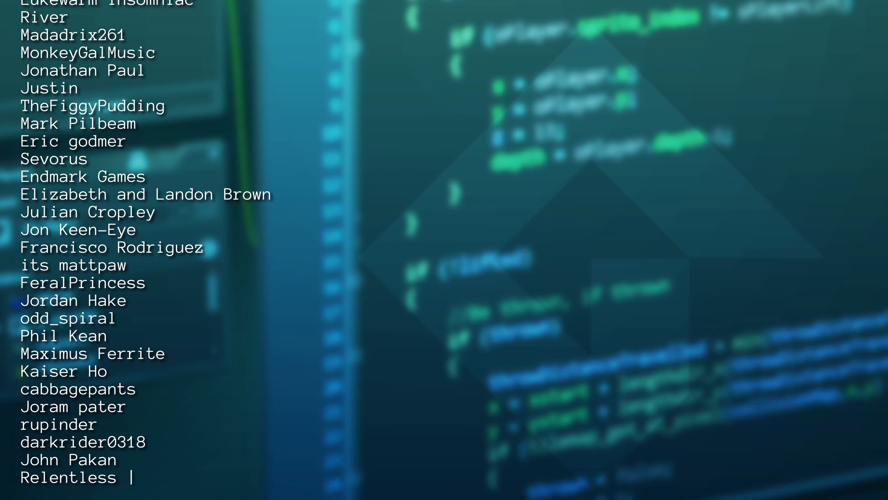
scroll("down", 3)
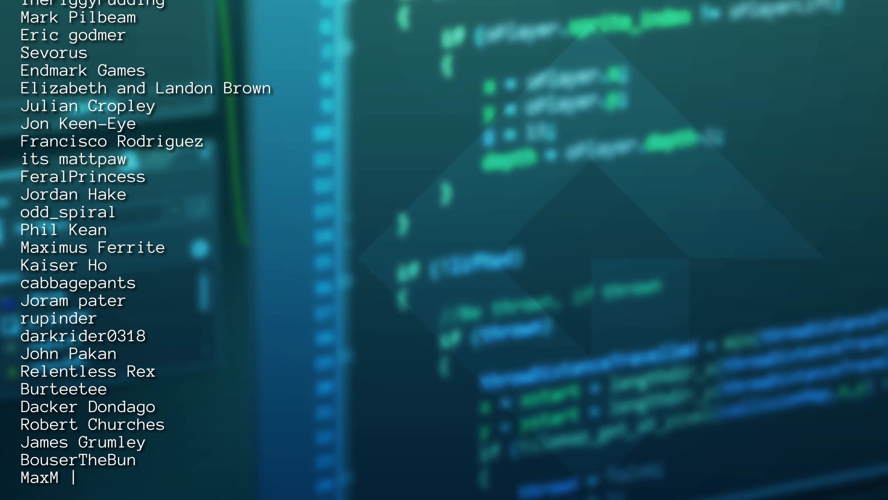